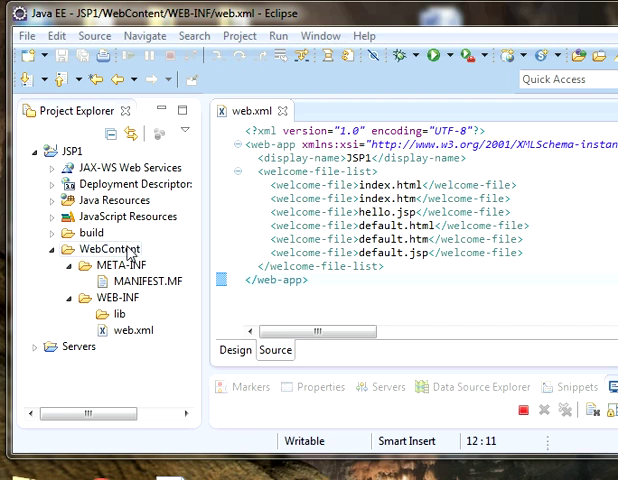
# Step: Create a new HTML file named index.html in the JSP1 WebContent folder
pyautogui.click(107, 248)
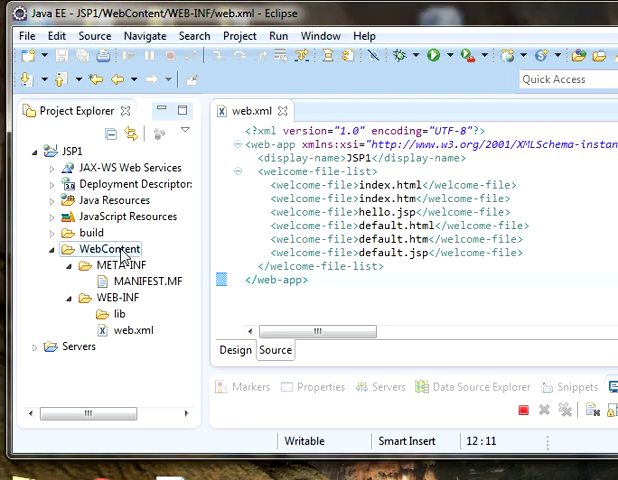
pyautogui.rightClick(108, 249)
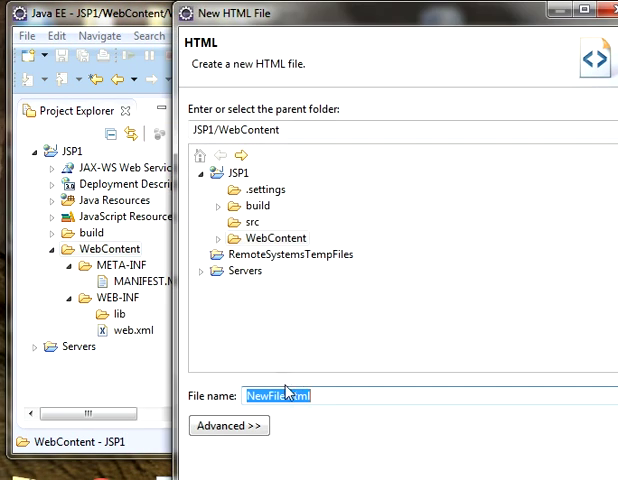
pyautogui.click(288, 396)
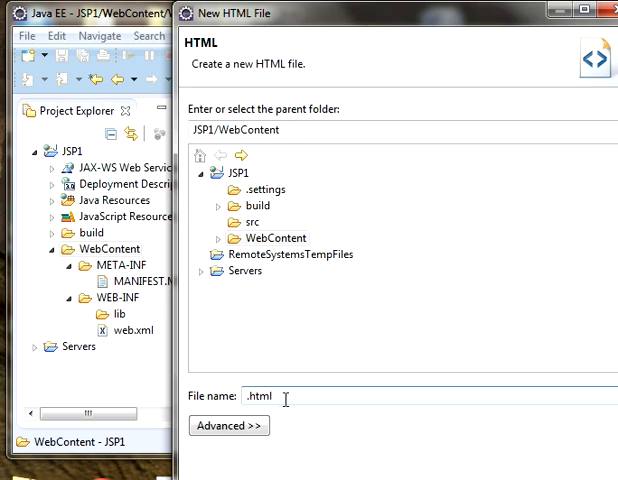
pyautogui.write('index')
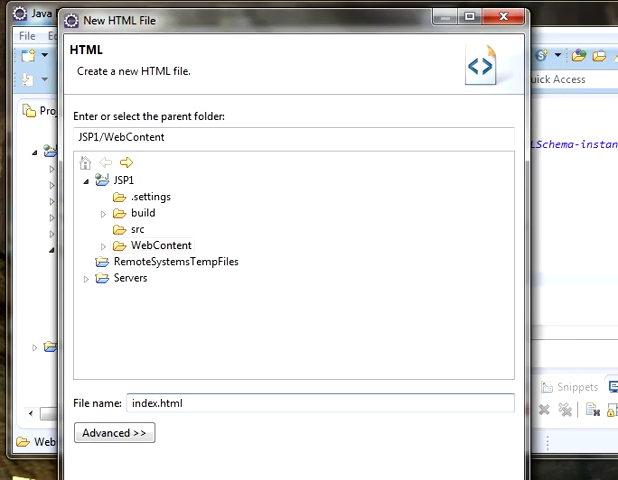
pyautogui.click(114, 432)
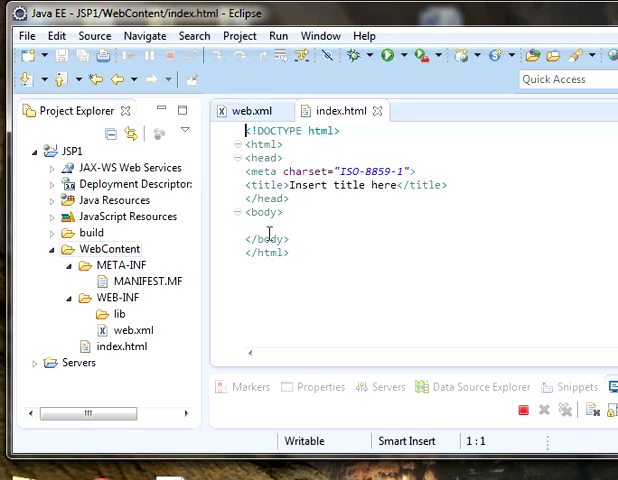
# Step: Decline Filter Keys and type an opening <form action=""> tag inside the body
pyautogui.click(289, 211)
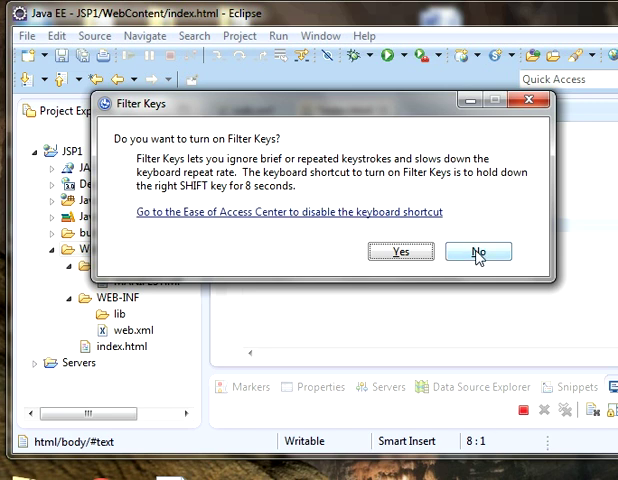
pyautogui.click(477, 251)
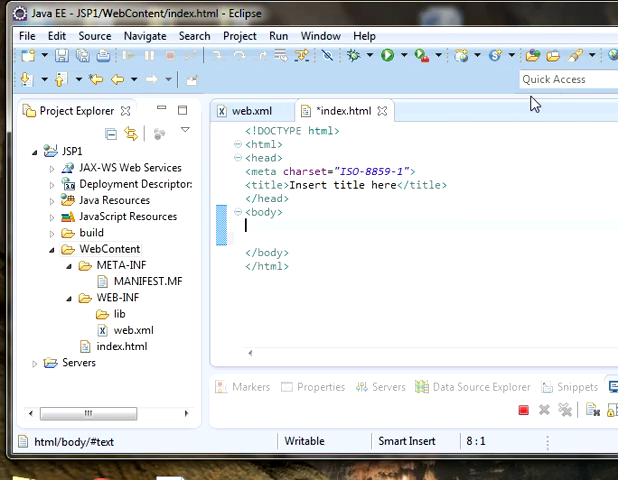
pyautogui.moveTo(350, 240)
pyautogui.write('<')
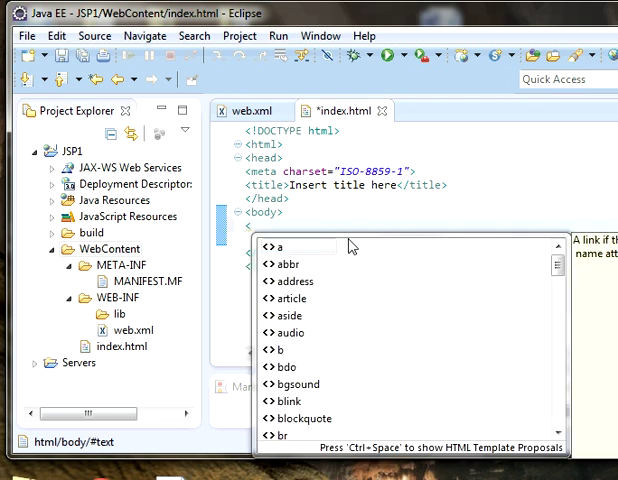
pyautogui.write('form')
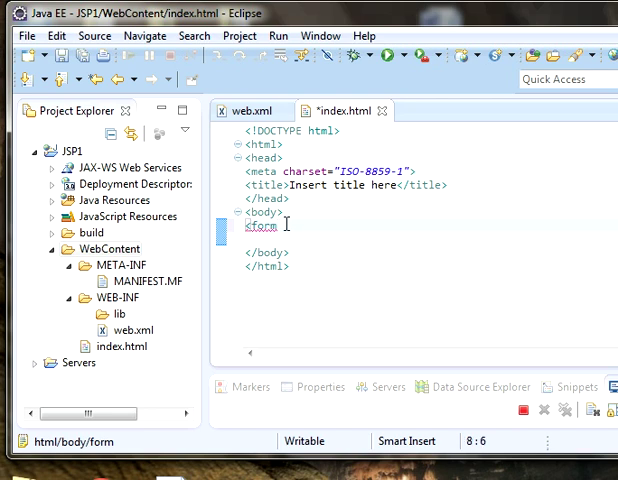
pyautogui.write('actio')
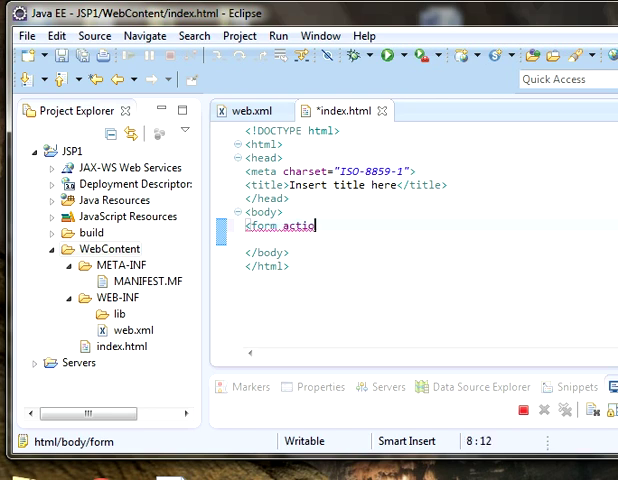
pyautogui.write('n =')
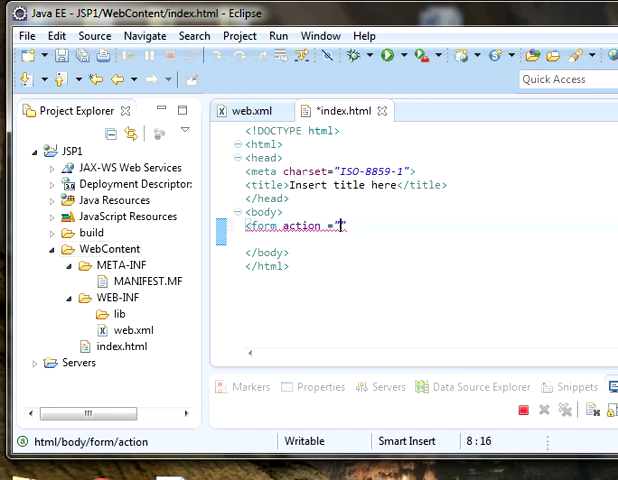
pyautogui.write('""')
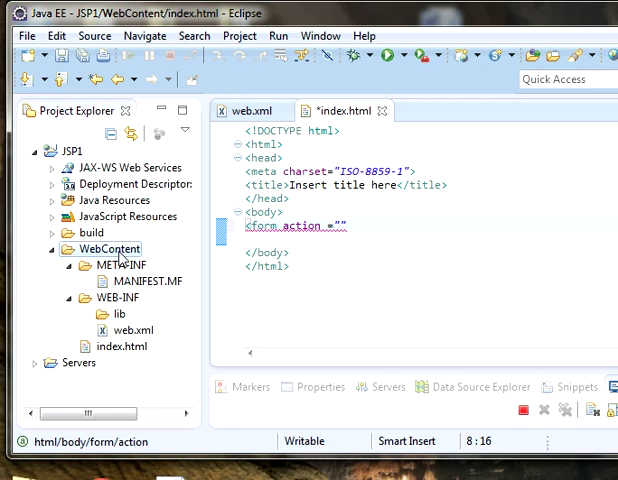
# Step: Create hello.jsp in WebContent, then return to index.html and type <form action =
pyautogui.rightClick(106, 248)
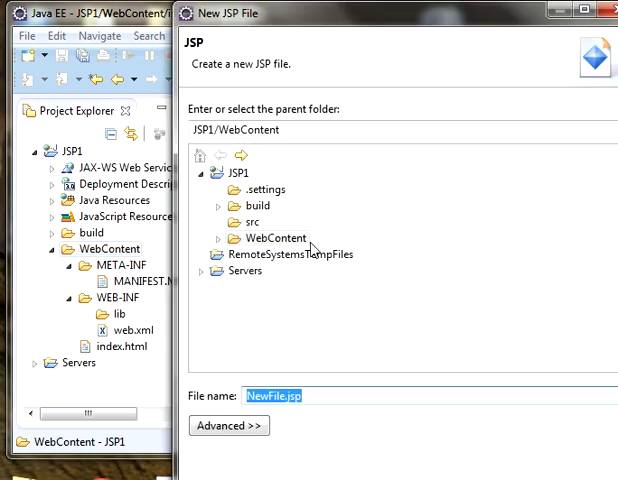
pyautogui.click(283, 396)
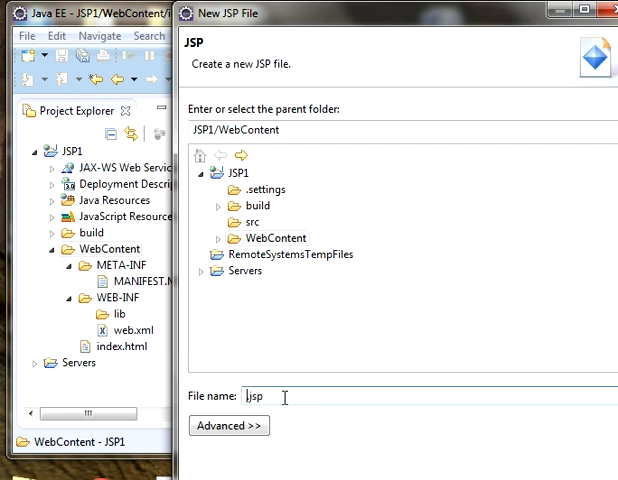
pyautogui.write('hello')
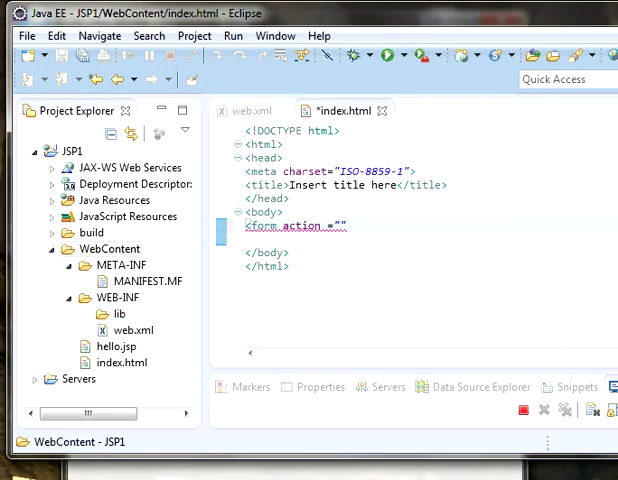
pyautogui.doubleClick(91, 346)
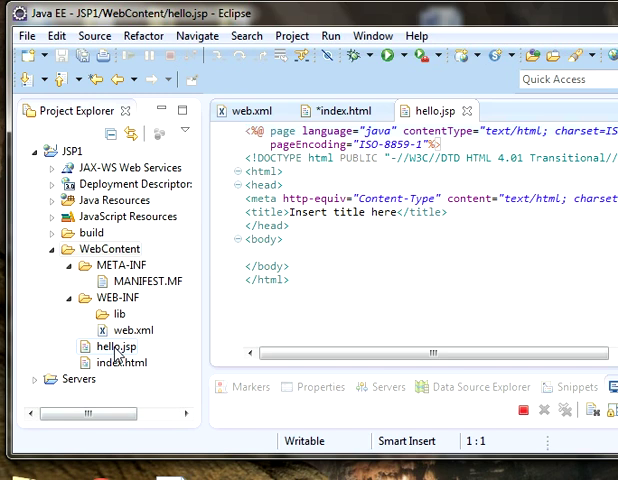
pyautogui.click(120, 362)
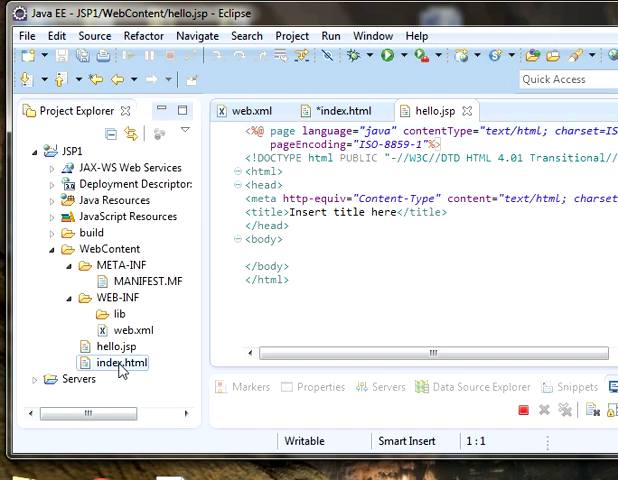
pyautogui.write('<form action ="')
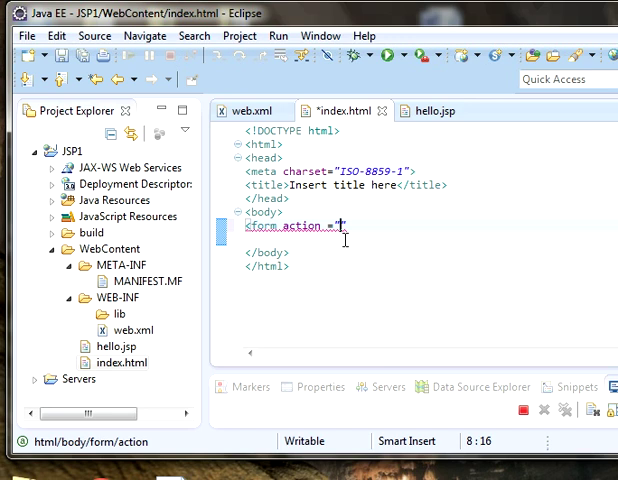
# Step: Set the form action to hello.jsp and auto-close the form tag
pyautogui.write('hello.')
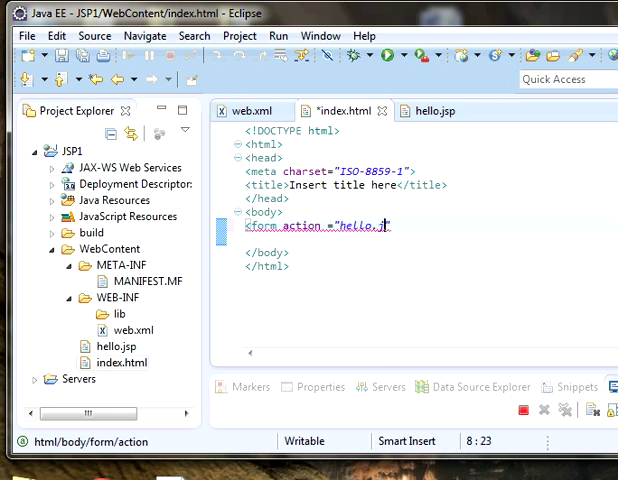
pyautogui.write('jsp"')
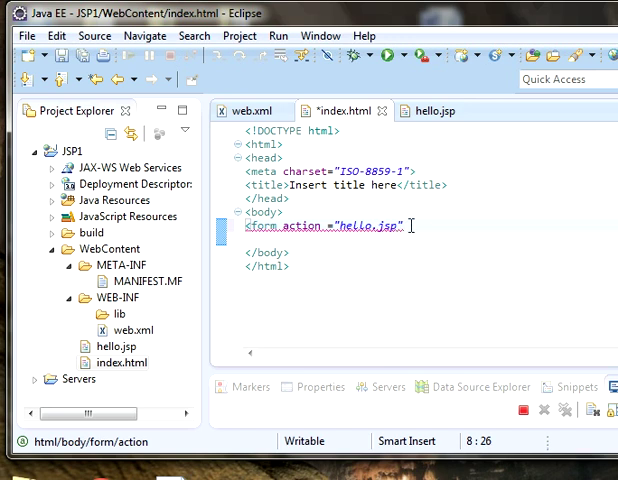
pyautogui.write('></form>')
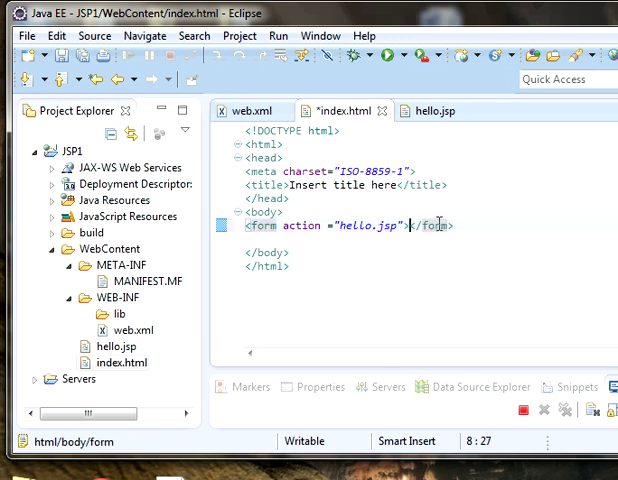
pyautogui.moveTo(438, 225)
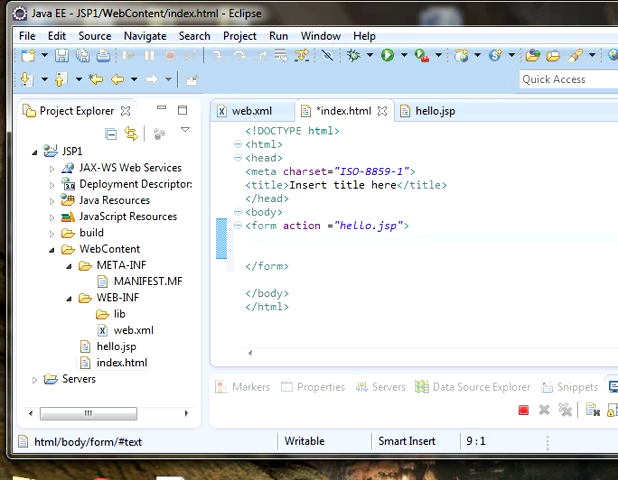
# Step: Type <input type="text" name="username"> inside the form
pyautogui.write('<')
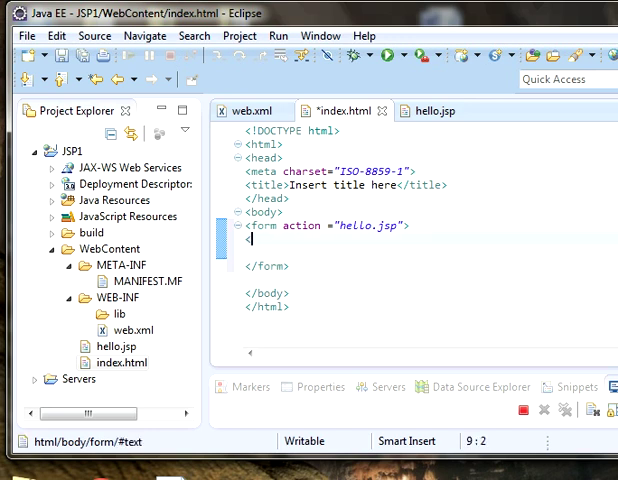
pyautogui.write('inpu')
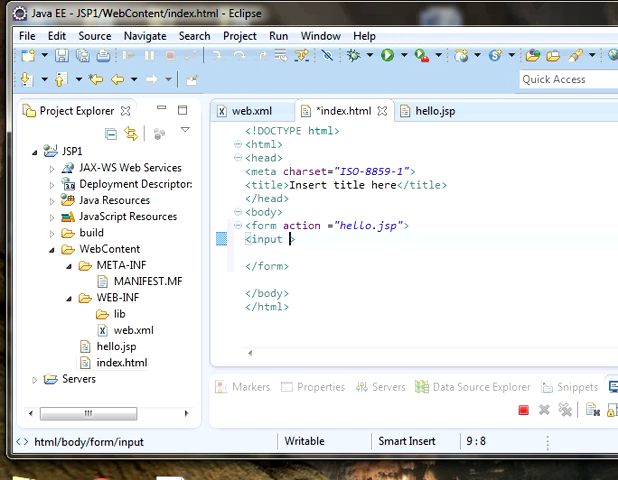
pyautogui.write('typ')
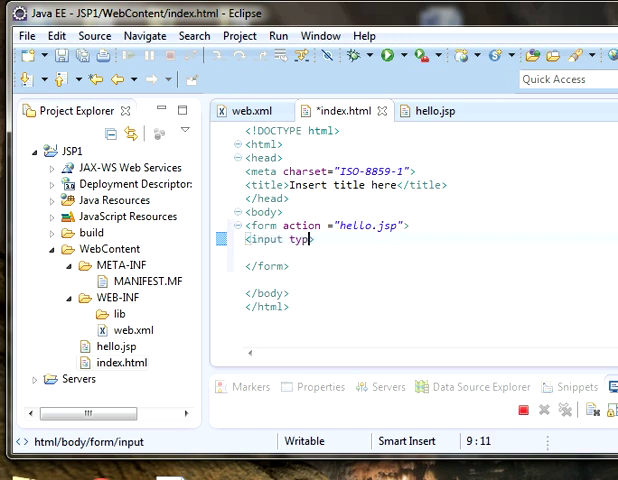
pyautogui.write('e=>')
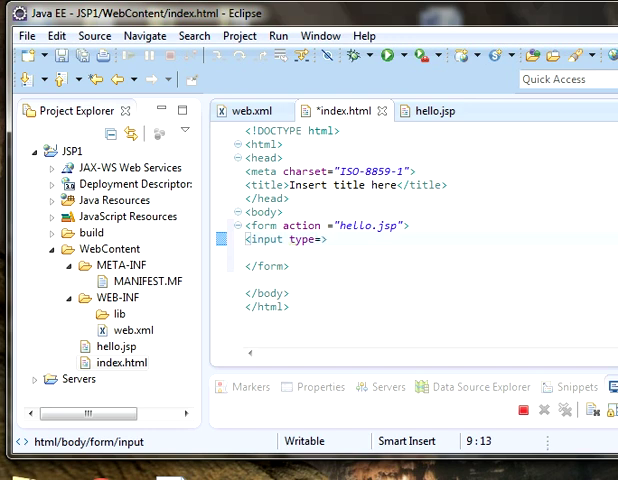
pyautogui.write('""')
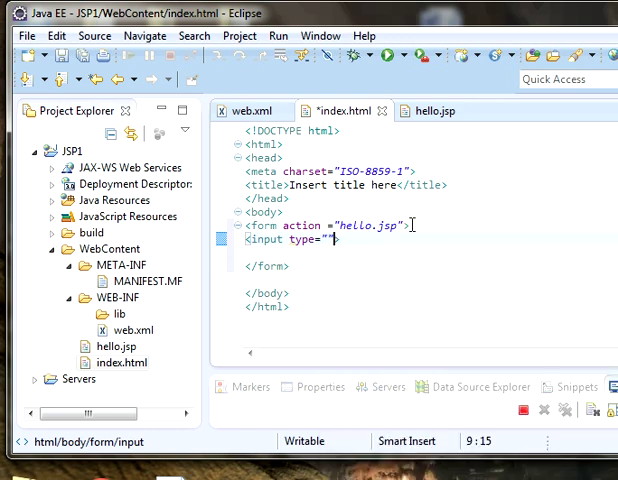
pyautogui.write('t')
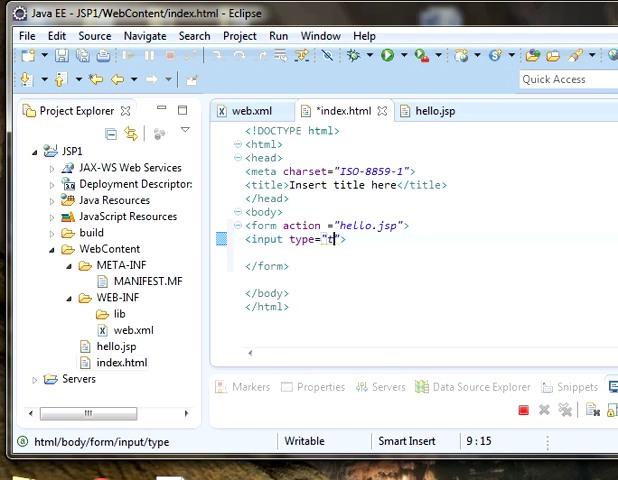
pyautogui.write('ext')
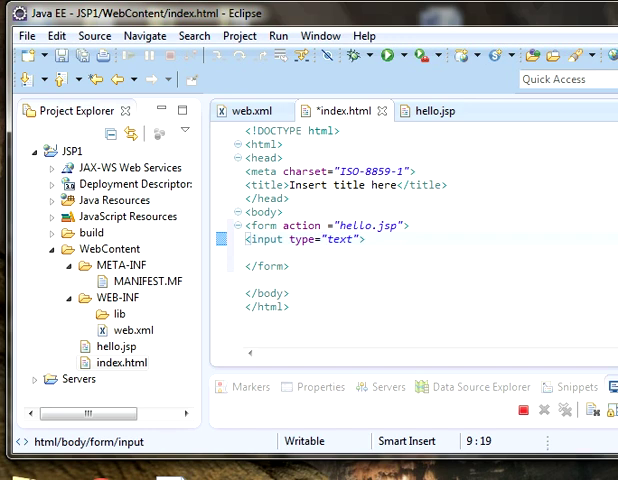
pyautogui.write('name')
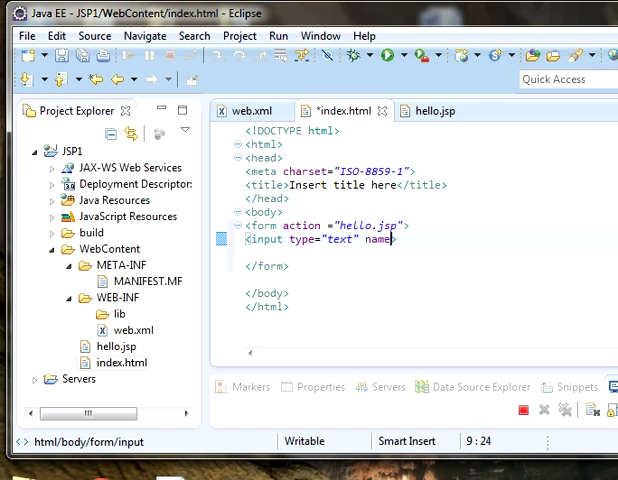
pyautogui.write('=')
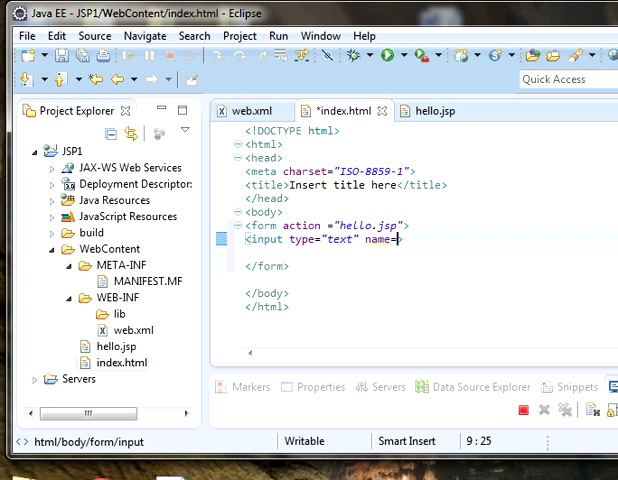
pyautogui.write('"">')
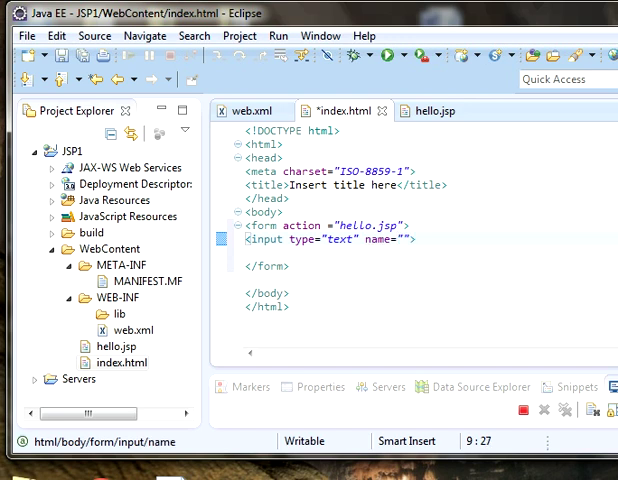
pyautogui.write('us')
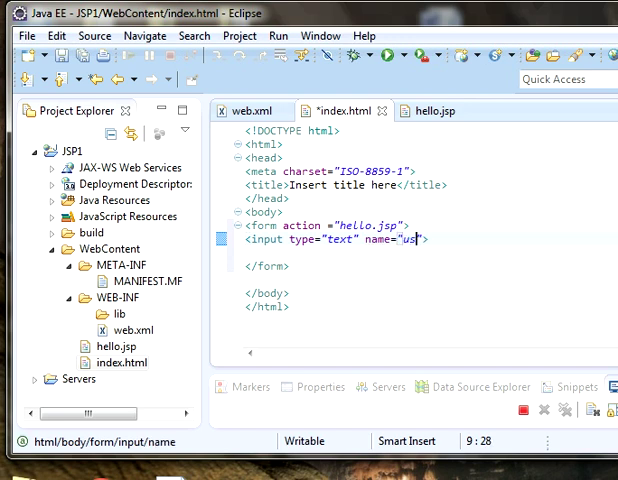
pyautogui.write('ername')
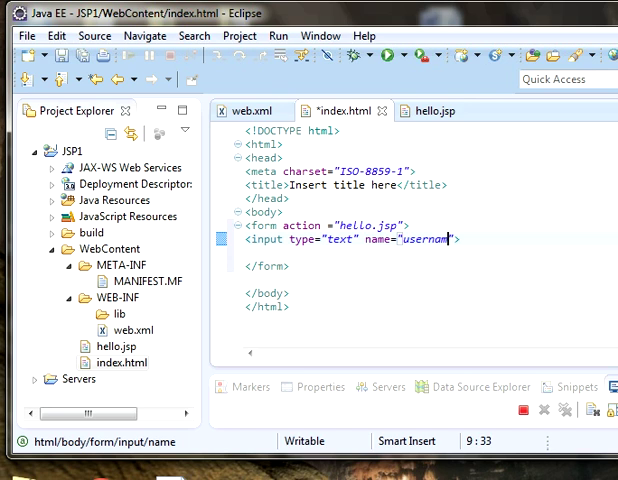
pyautogui.write('e')
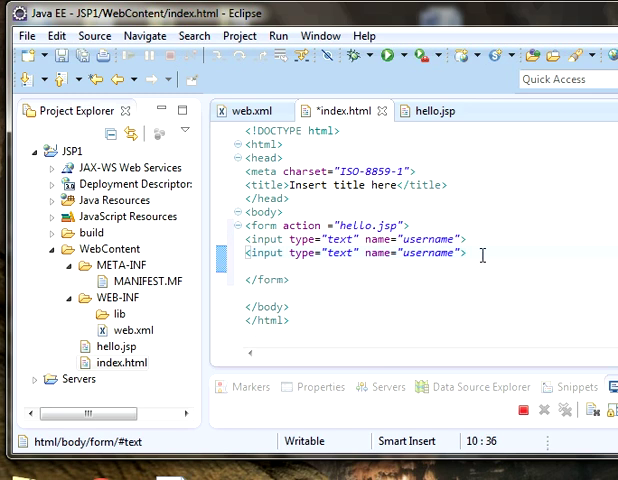
# Step: Make the second input type="submit" with value "go", followed by <br/>
pyautogui.click(352, 252)
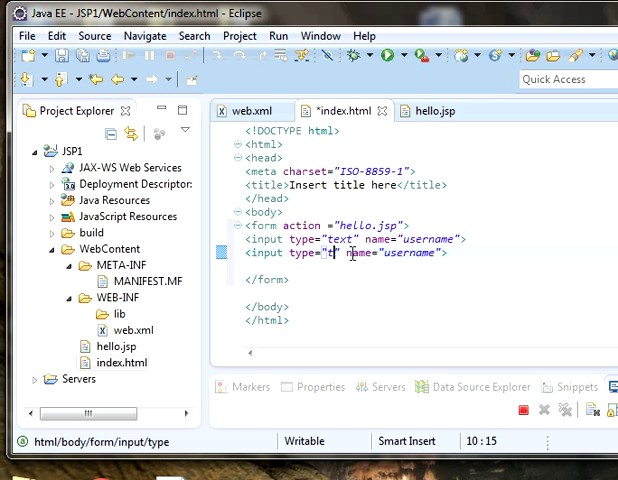
pyautogui.press('BackSpace')
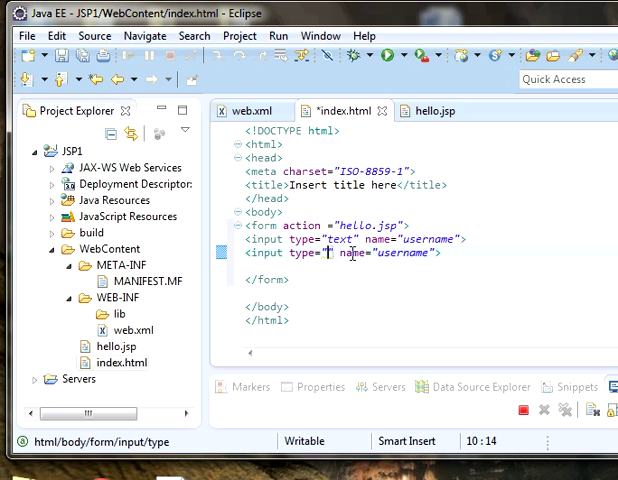
pyautogui.write('su')
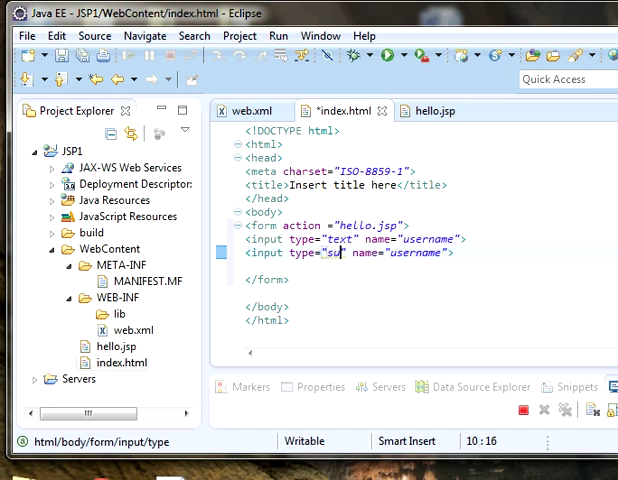
pyautogui.write('bmit')
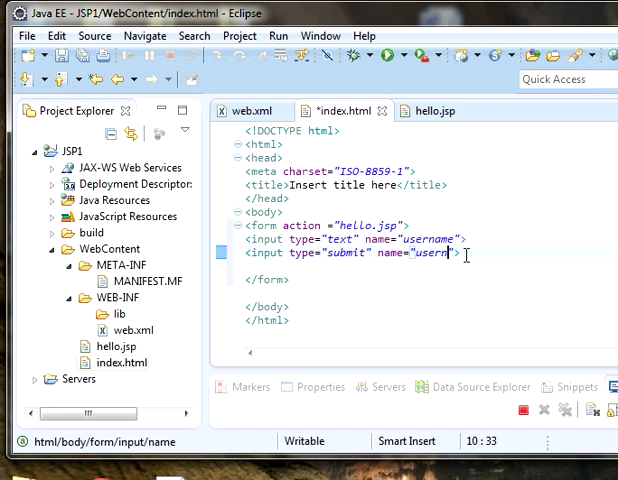
pyautogui.press('BackSpace')
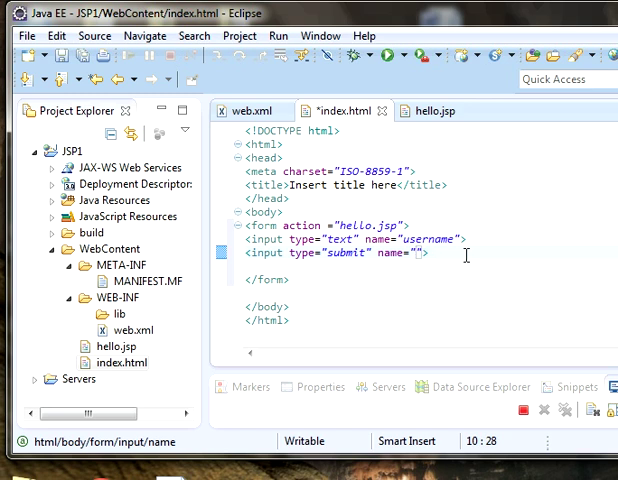
pyautogui.write('go')
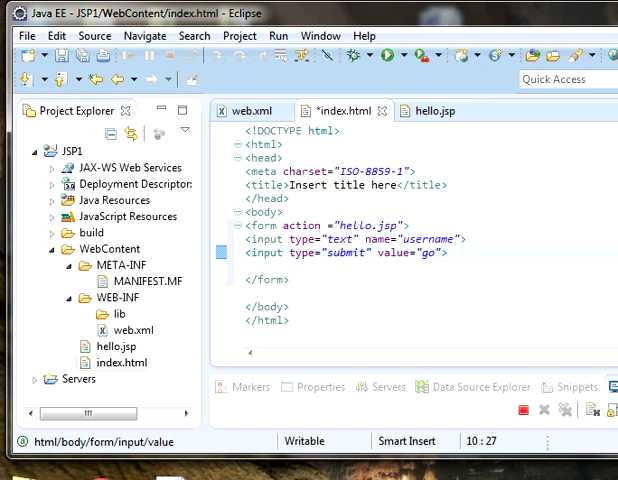
pyautogui.moveTo(408, 271)
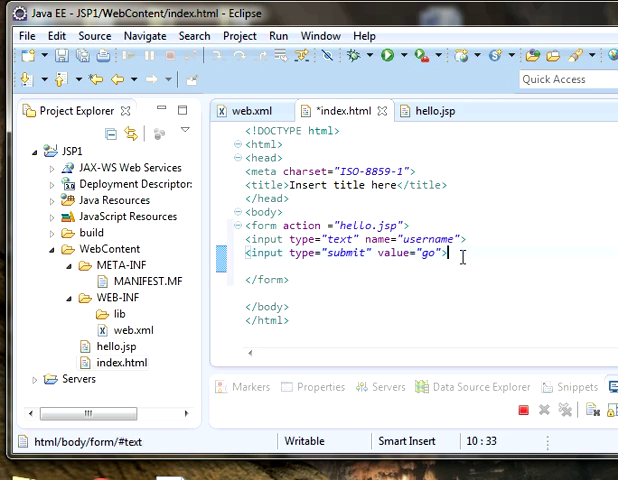
pyautogui.write('<>')
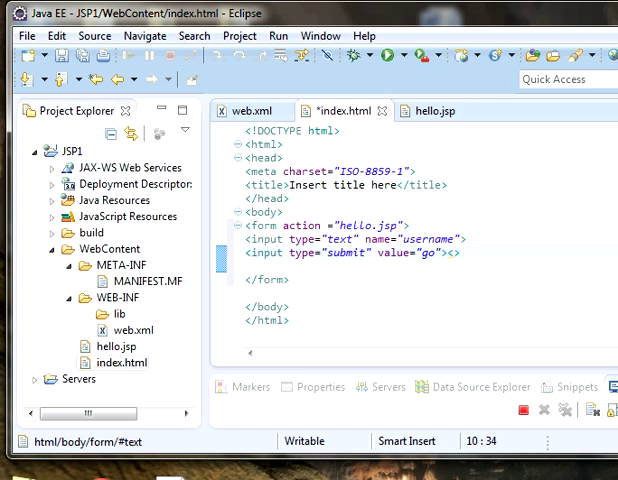
pyautogui.write('<br/>')
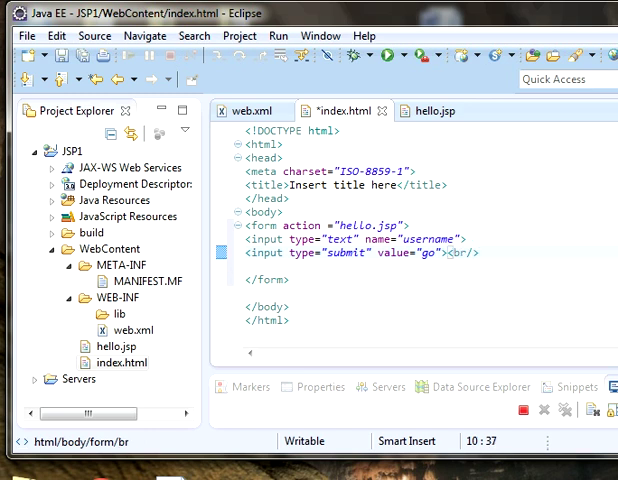
pyautogui.click(111, 364)
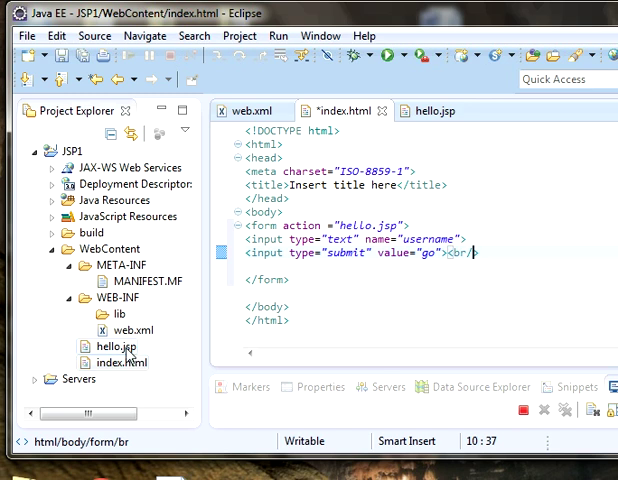
# Step: Open hello.jsp and type String uname=request.getParameter( in the scriptlet
pyautogui.doubleClick(105, 347)
pyautogui.write('<%')
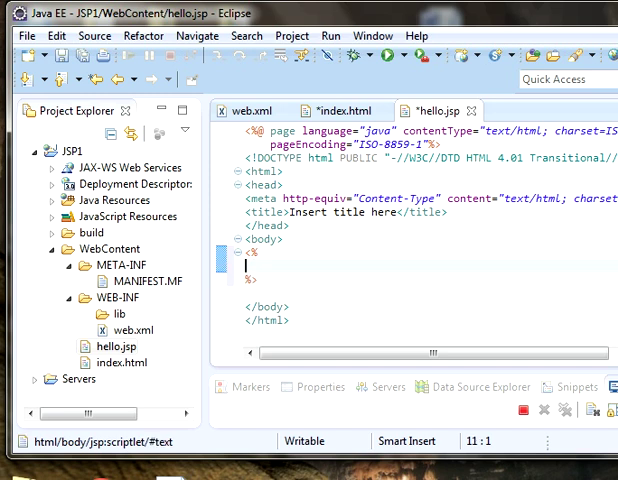
pyautogui.write('S')
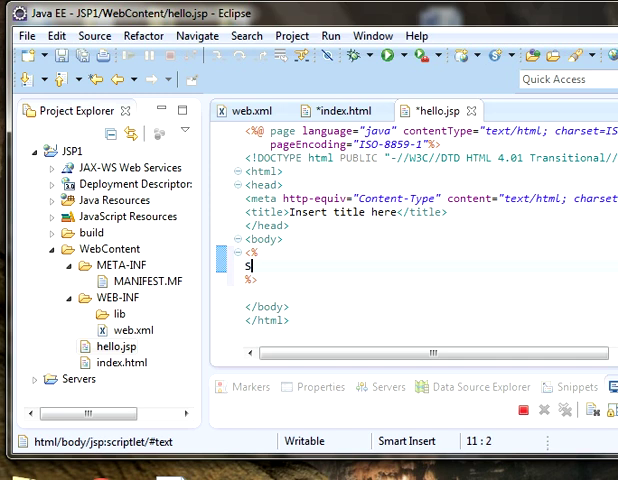
pyautogui.write('tring')
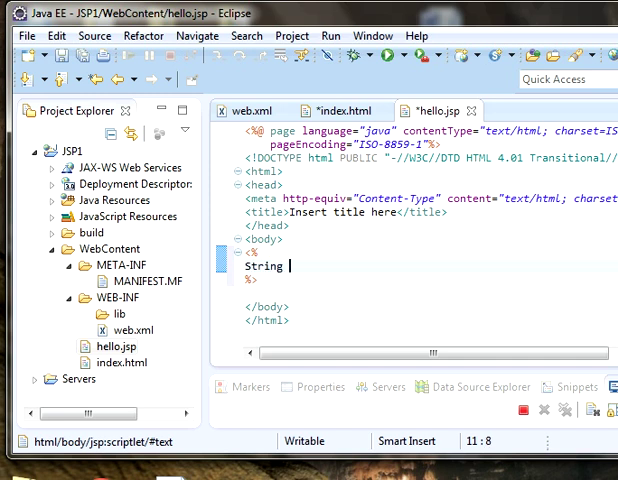
pyautogui.write('nam')
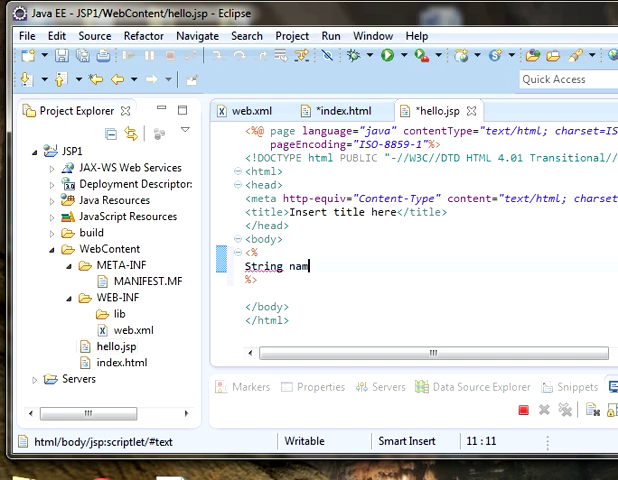
pyautogui.write('e')
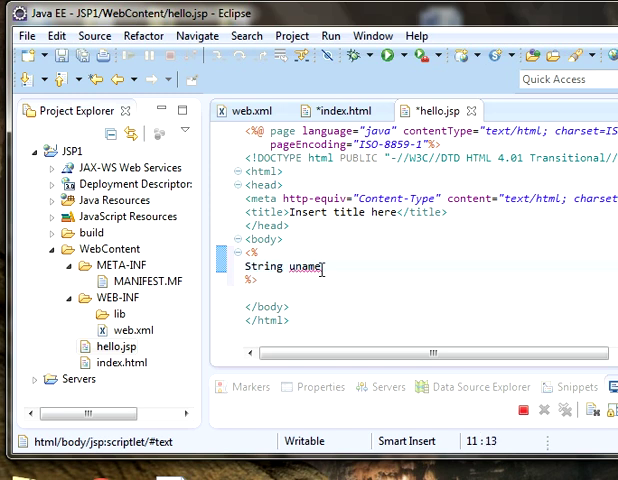
pyautogui.write('=re')
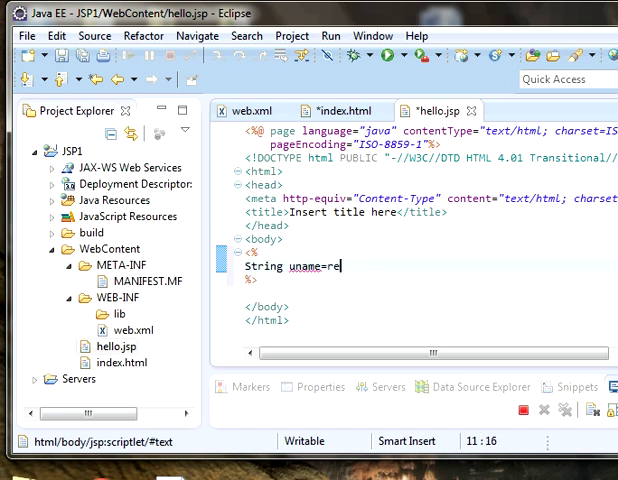
pyautogui.write('quest')
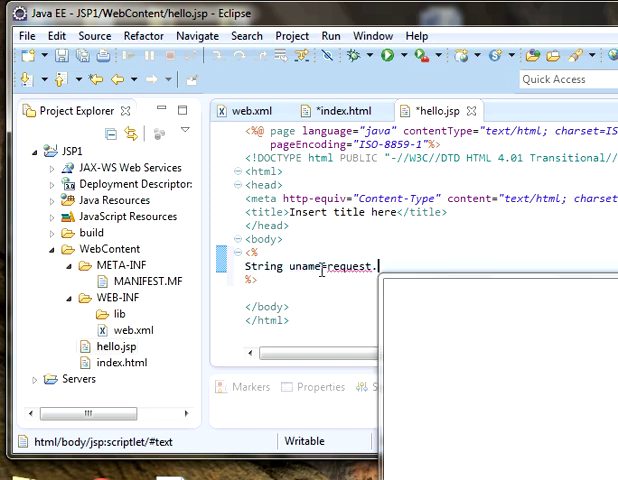
pyautogui.write('.getParameter(arg0')
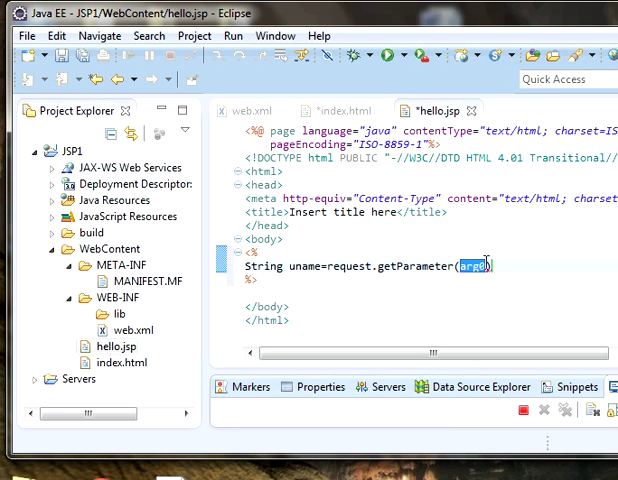
# Step: Check the input's name in index.html and replace arg0 in hello.jsp with empty quotes
pyautogui.click(483, 266)
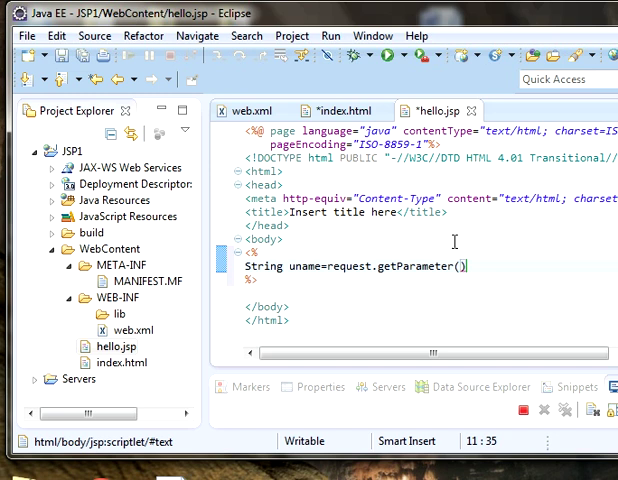
pyautogui.click(322, 110)
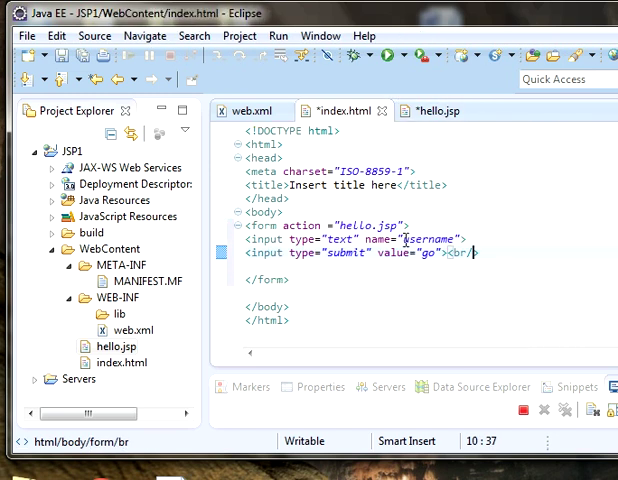
pyautogui.moveTo(425, 238)
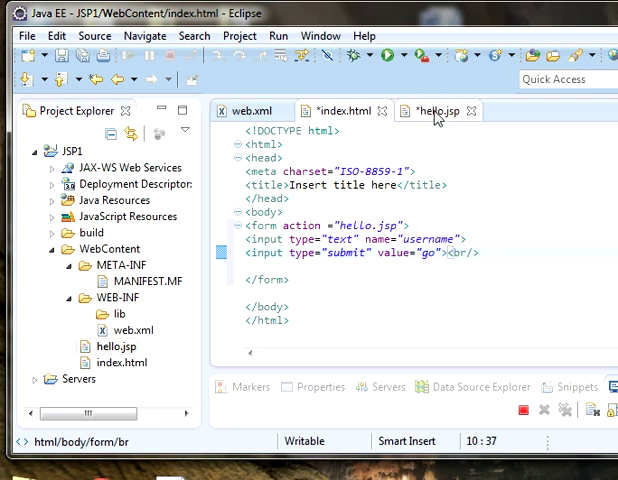
pyautogui.click(437, 110)
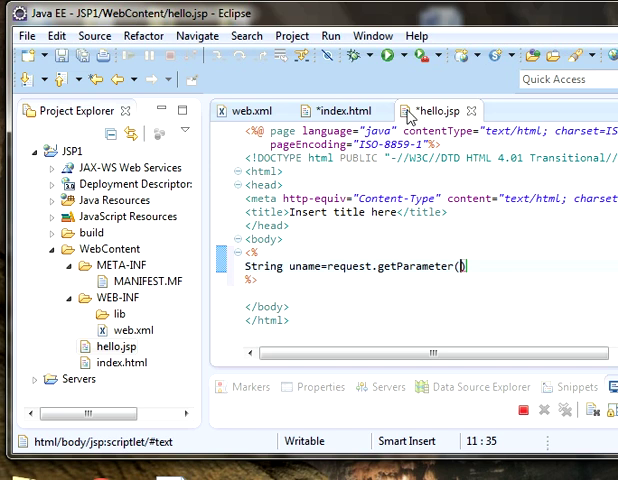
pyautogui.click(340, 110)
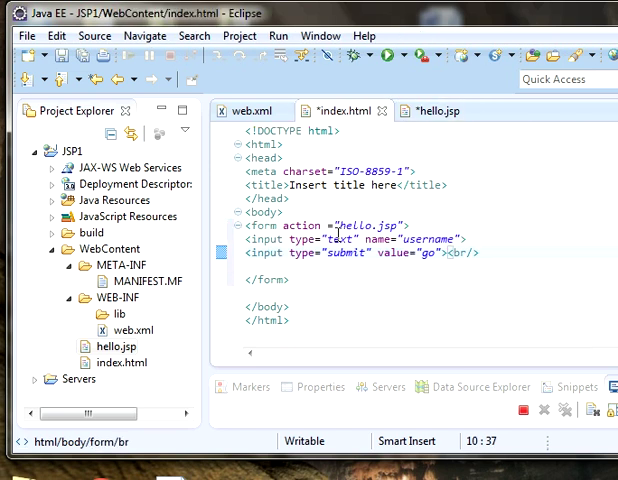
pyautogui.moveTo(445, 110)
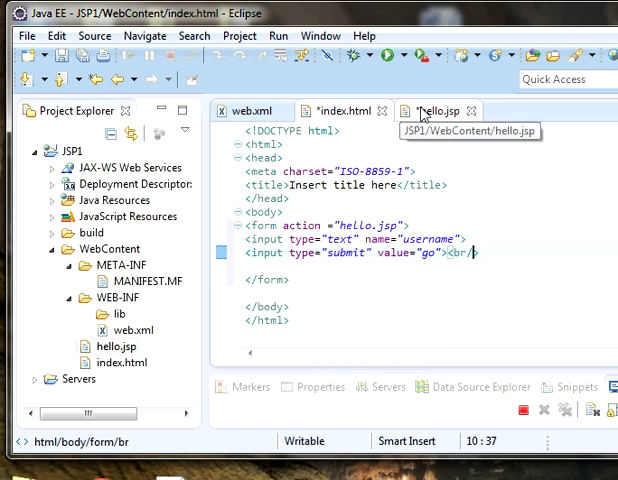
pyautogui.click(440, 110)
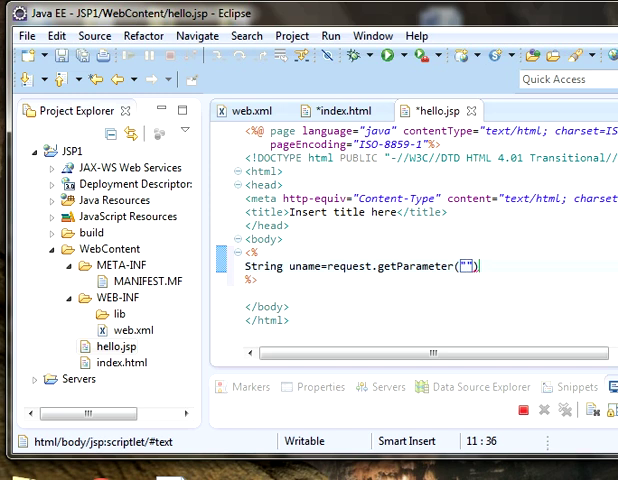
# Step: Pass "username" to getParameter and add out.print("hello " + username);
pyautogui.write('username')
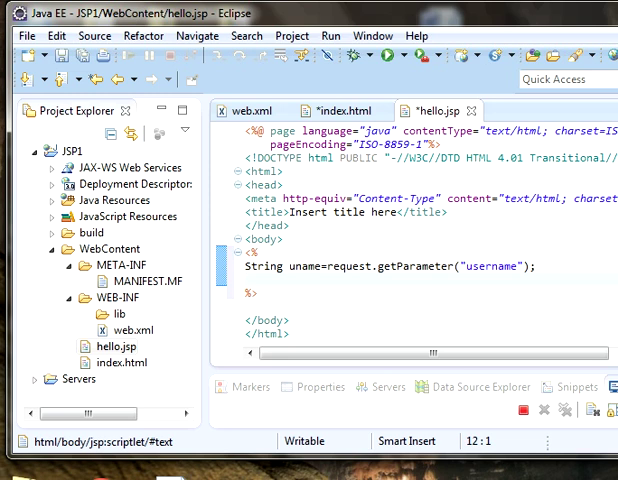
pyautogui.write('out.')
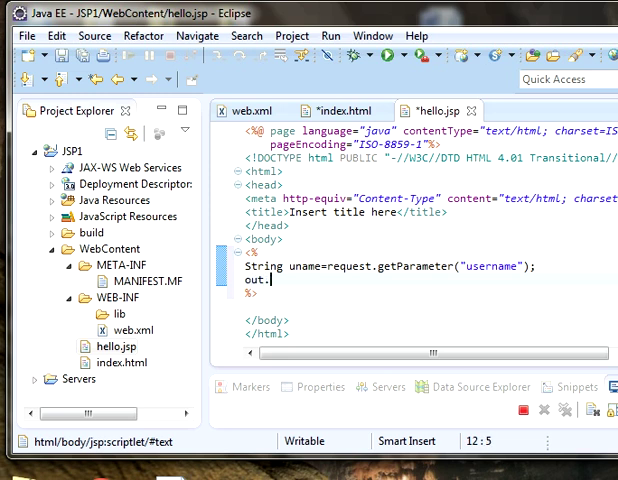
pyautogui.write('print("hello')
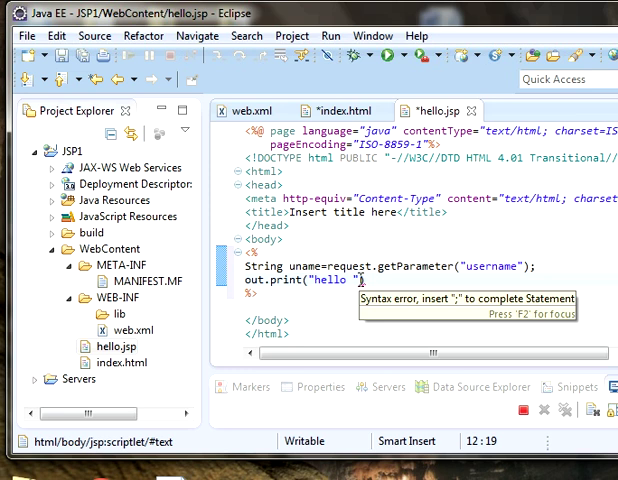
pyautogui.write('+u')
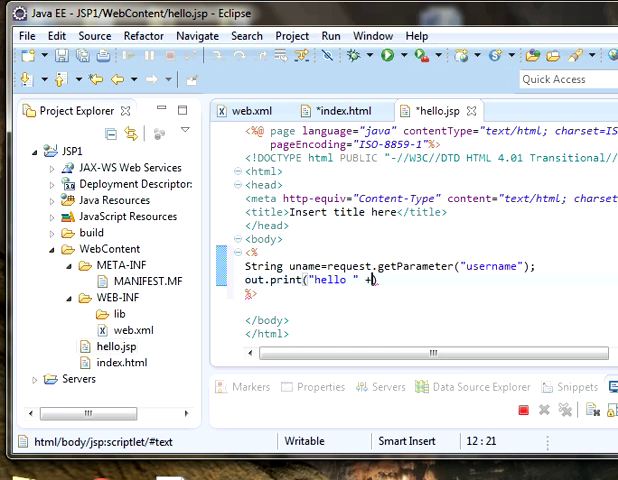
pyautogui.write('us')
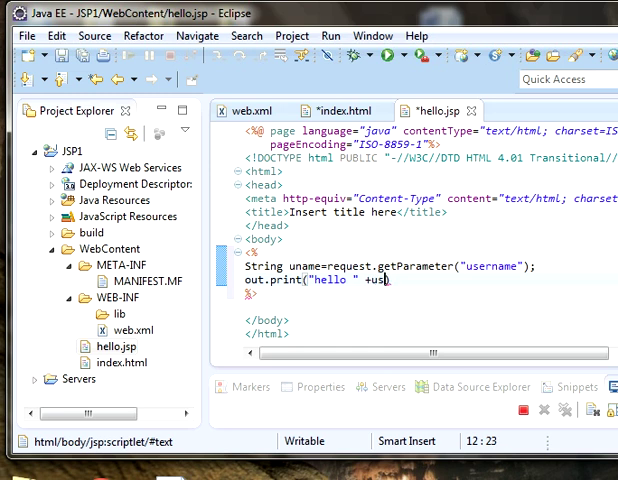
pyautogui.write('ername')
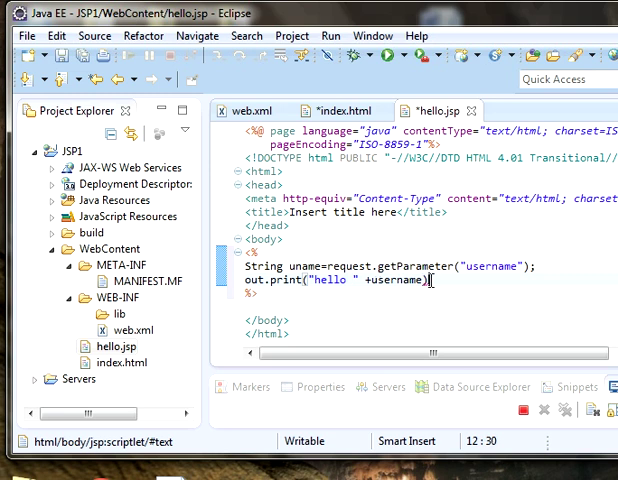
pyautogui.write(';')
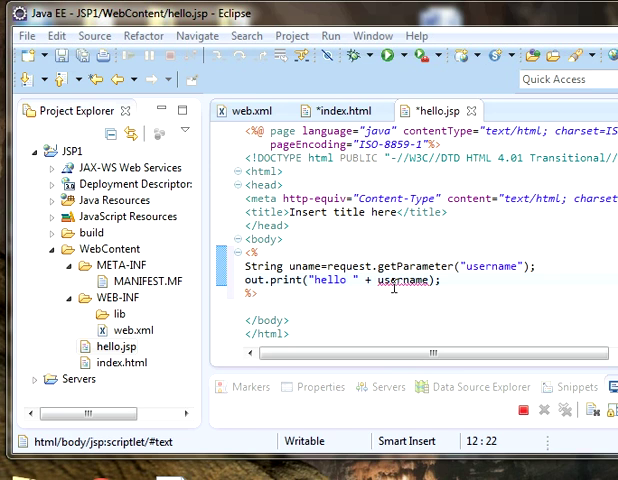
pyautogui.moveTo(398, 287)
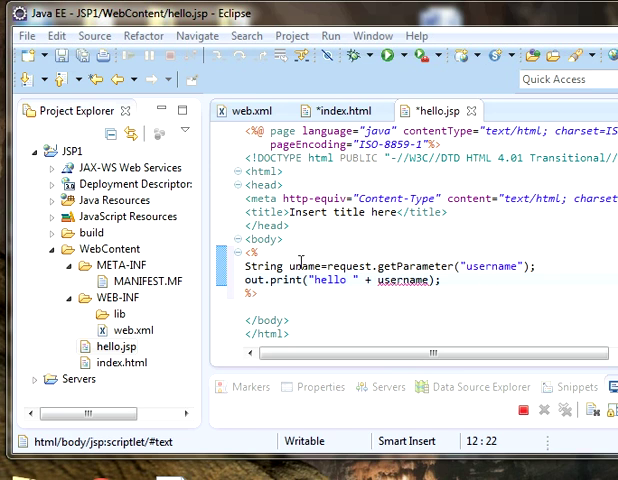
pyautogui.moveTo(352, 280)
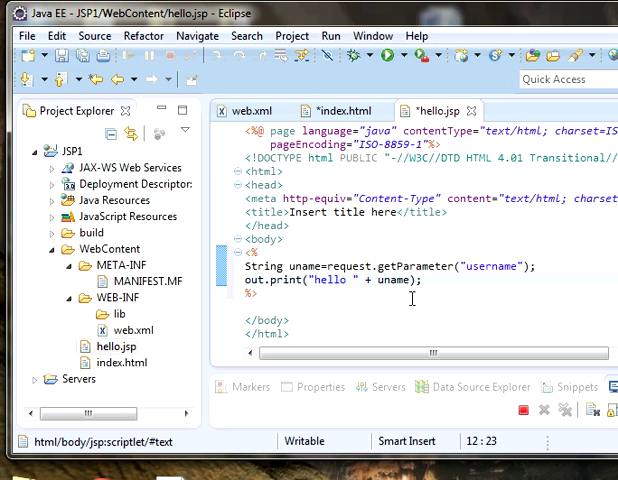
pyautogui.moveTo(202, 334)
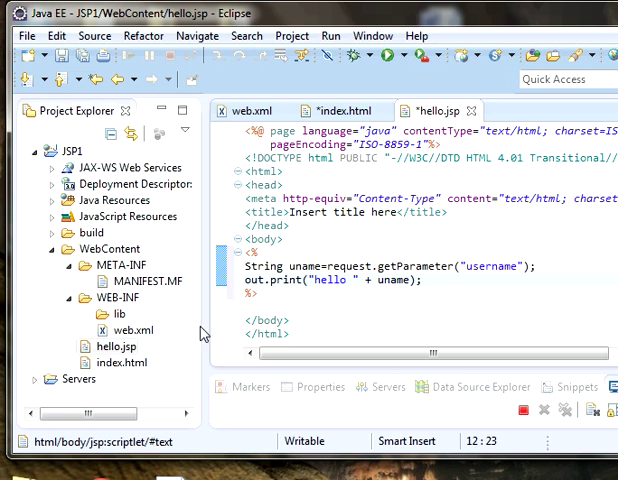
# Step: Select index.html in Project Explorer as the page to run
pyautogui.click(124, 362)
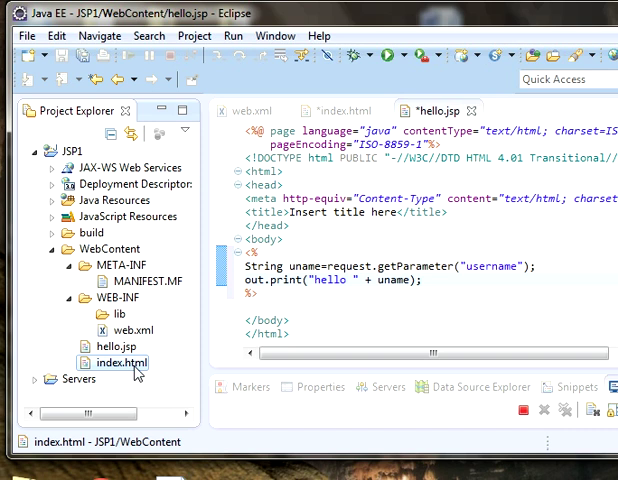
# Step: Run index.html on the local server, saving both edited files, to show the form at localhost:8080/JP1
pyautogui.rightClick(122, 362)
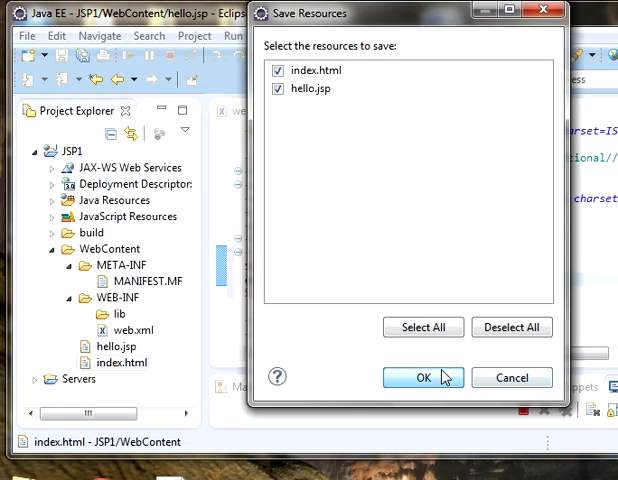
pyautogui.click(424, 377)
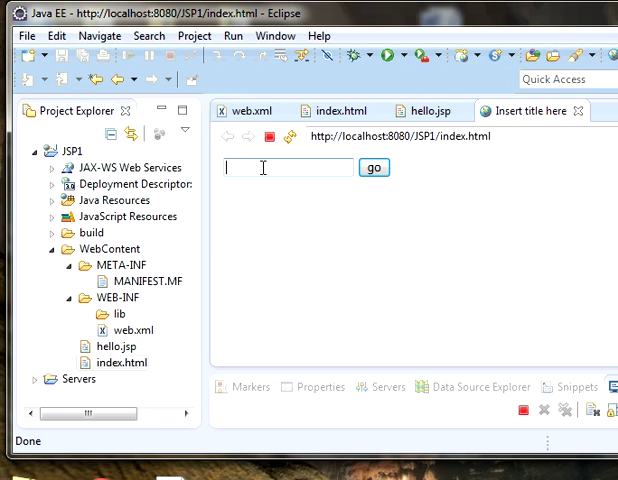
# Step: Enter the name 'Shyamala' in the running form and submit it to hello.jsp
pyautogui.write('Shy')
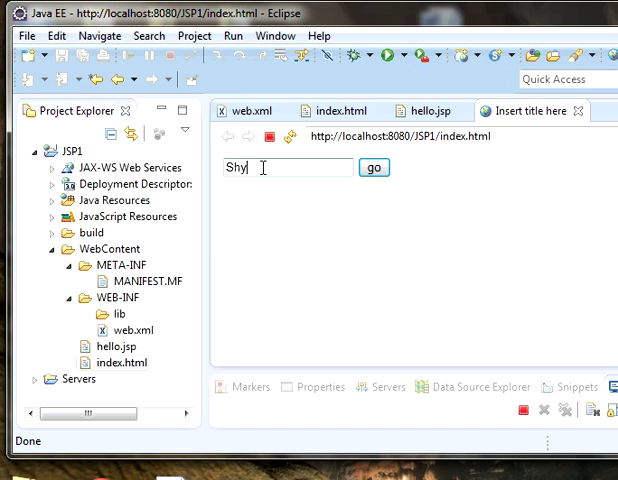
pyautogui.write('am')
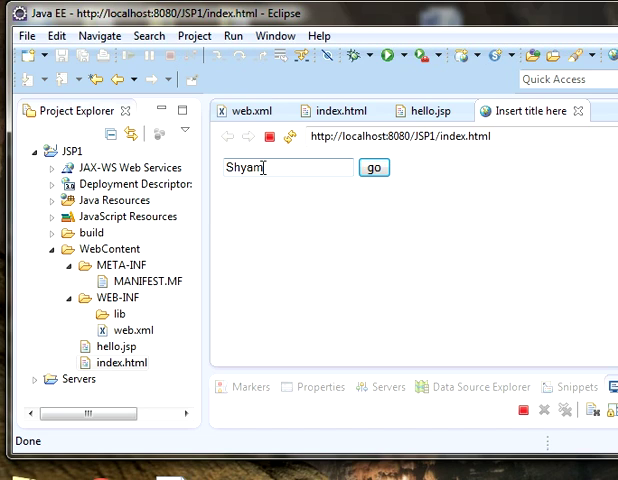
pyautogui.write('ala')
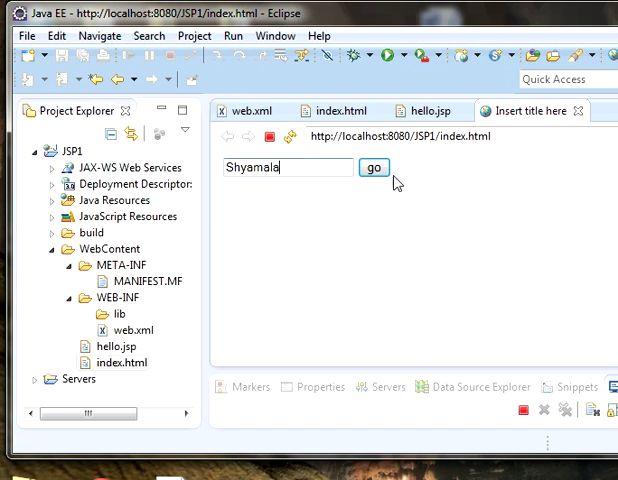
pyautogui.click(373, 167)
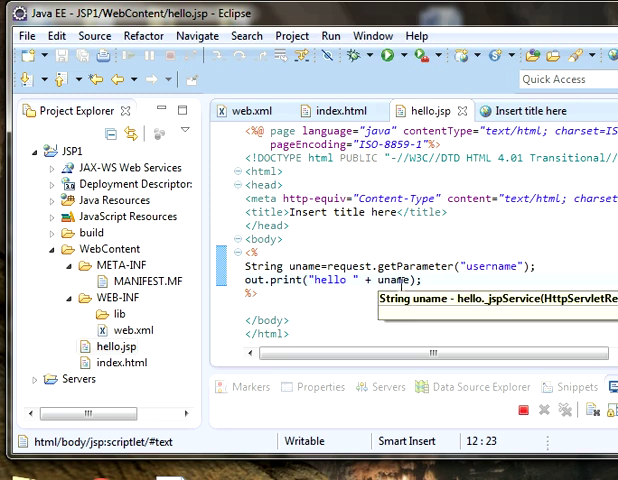
pyautogui.moveTo(336, 312)
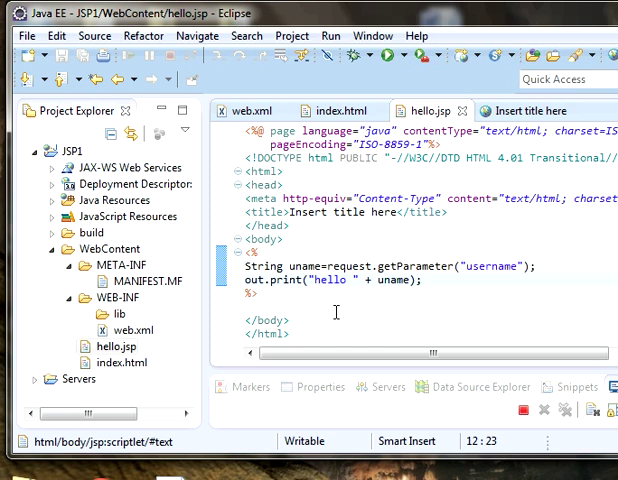